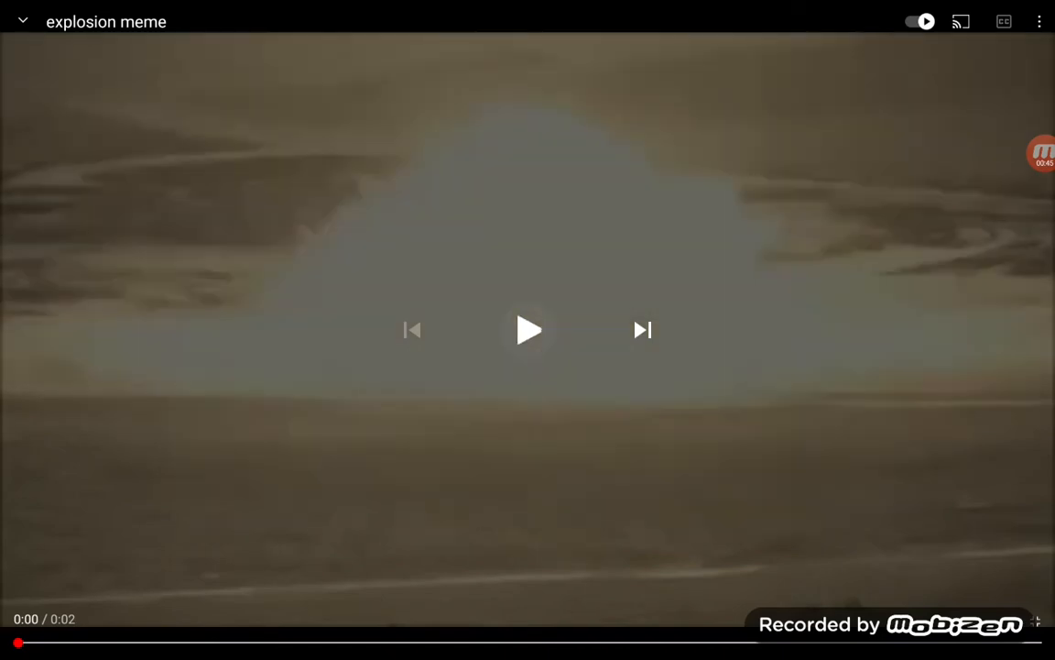
Step: Start playback of the full-screen explosion meme video from the player's centre
{"action": "left_click", "coordinate": [528, 330]}
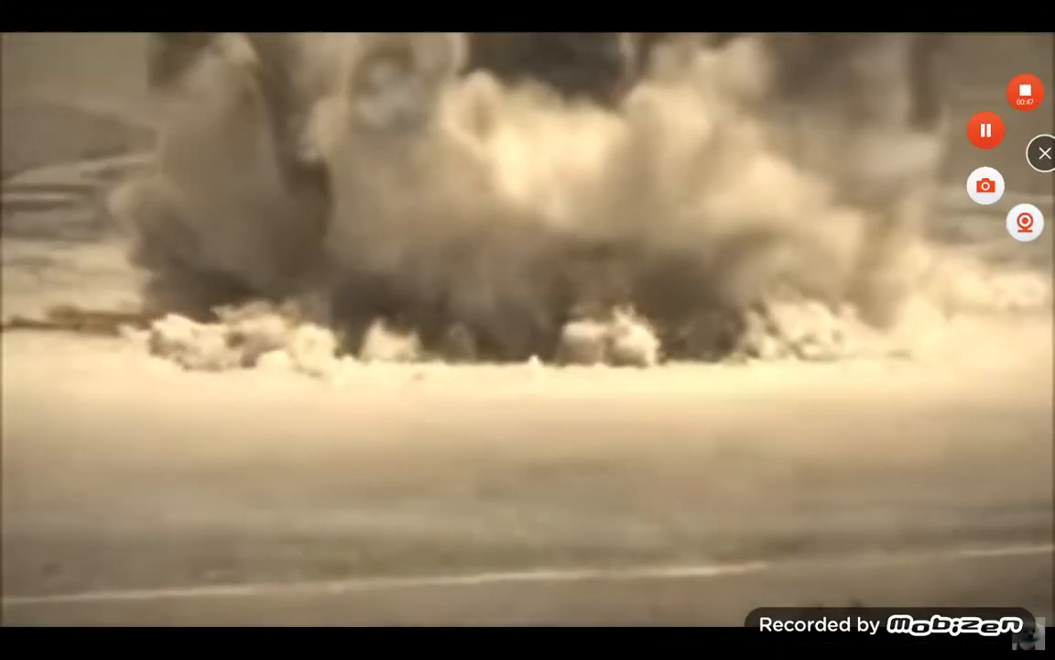